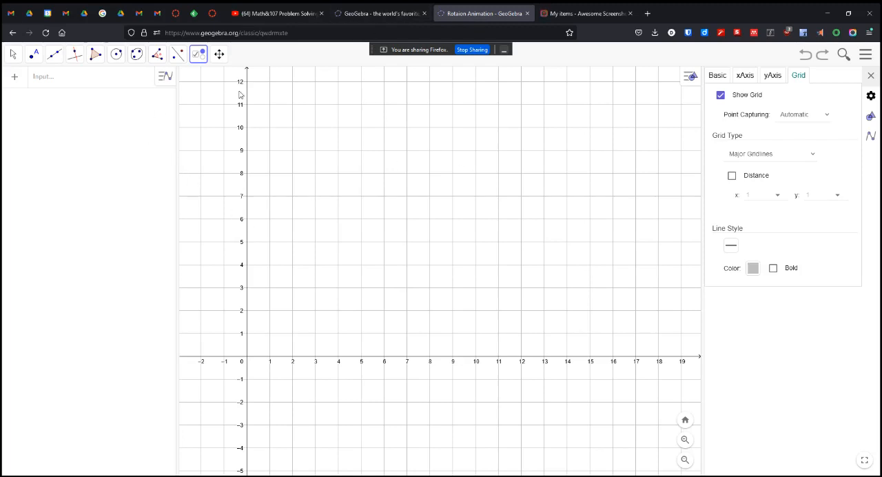
pyautogui.moveTo(446, 254)
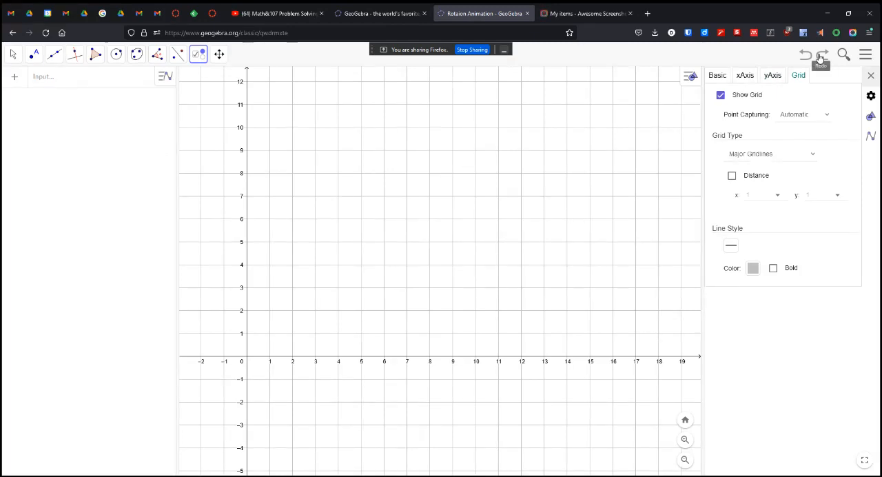
# Step: Redo to restore pentagon ABCDE, point F at the origin and circle f through C
pyautogui.click(821, 55)
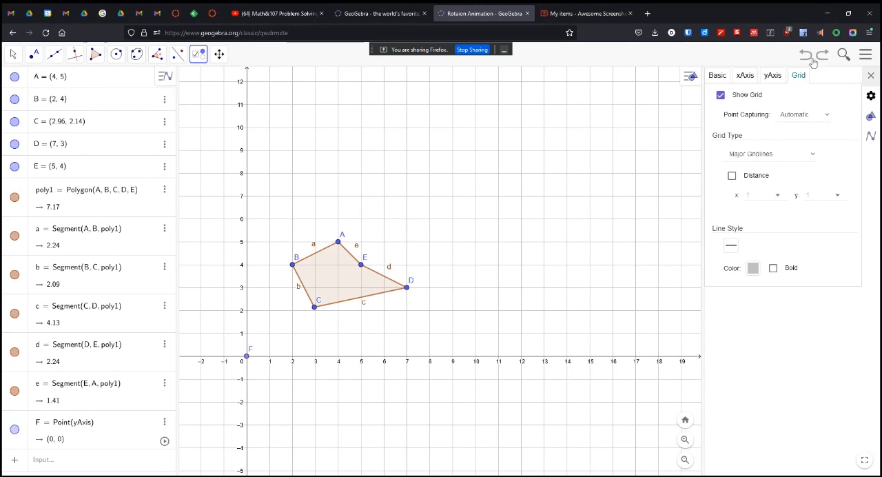
pyautogui.click(821, 55)
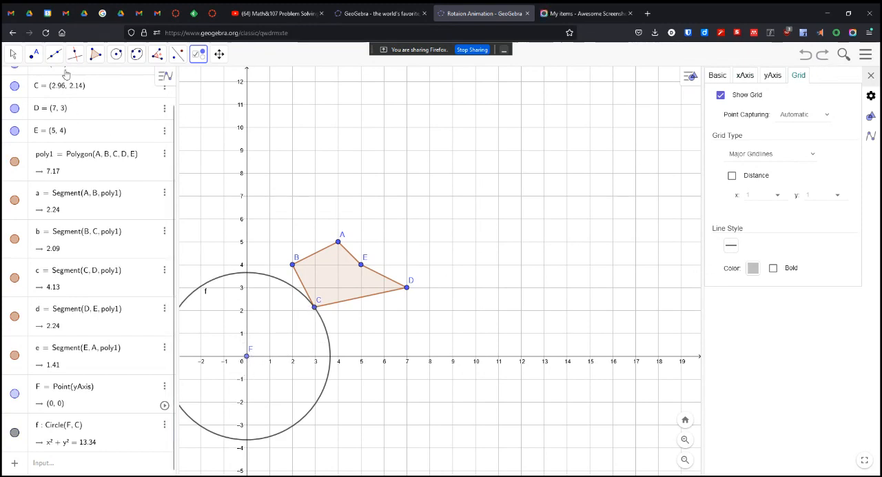
# Step: Add circles g, h, k, p centred at F through vertices B, E, A and D
pyautogui.click(53, 53)
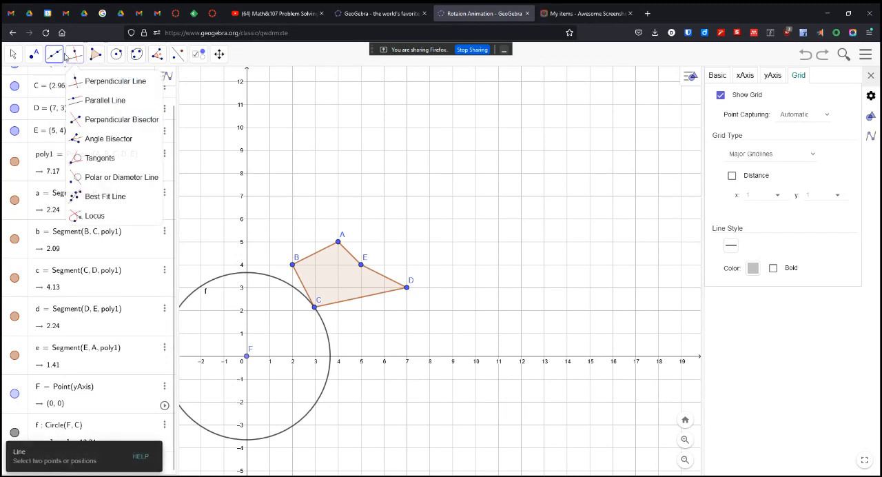
pyautogui.click(115, 54)
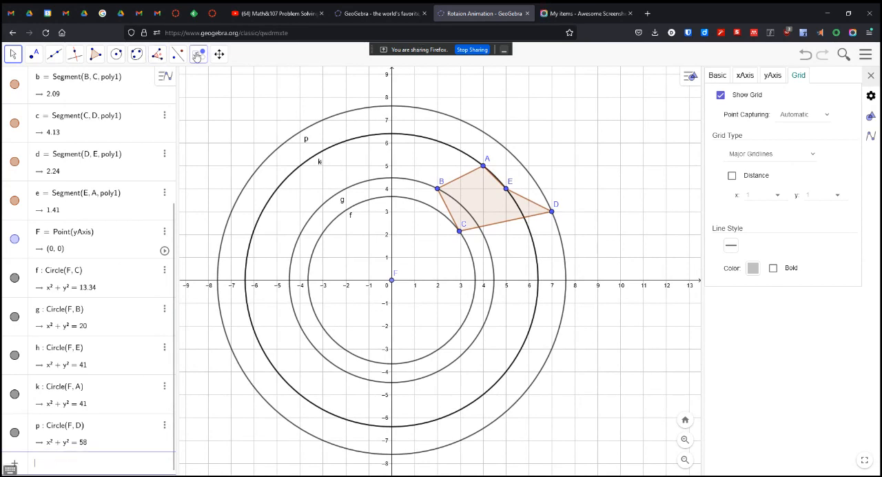
# Step: Create an angle slider α from 0° to 360° in 1° steps and drag its value
pyautogui.click(198, 55)
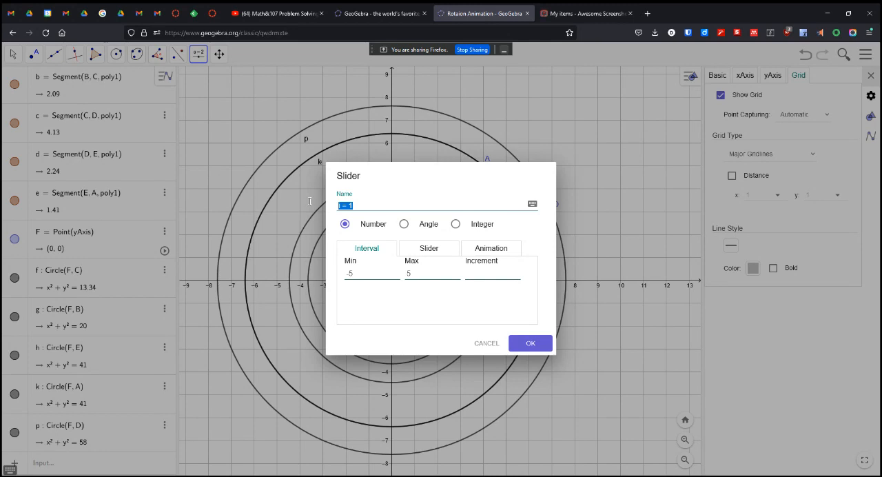
pyautogui.click(404, 223)
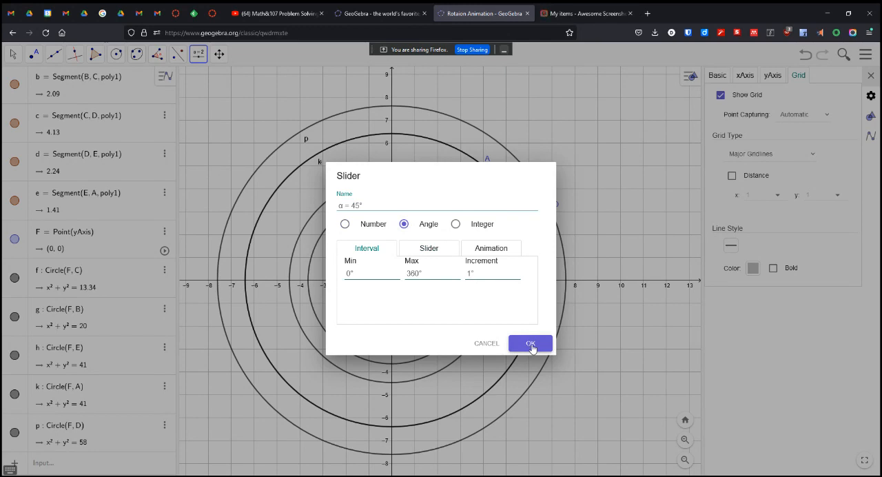
pyautogui.click(529, 343)
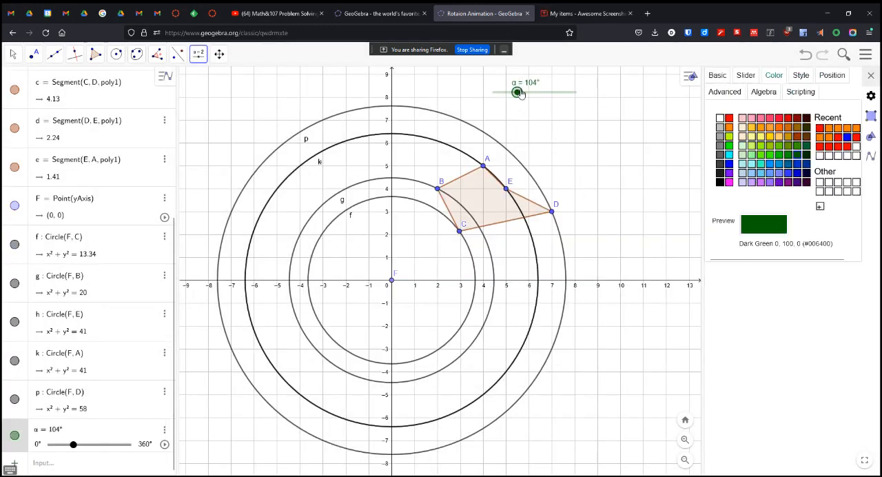
pyautogui.moveTo(517, 92); pyautogui.dragTo(511, 92)
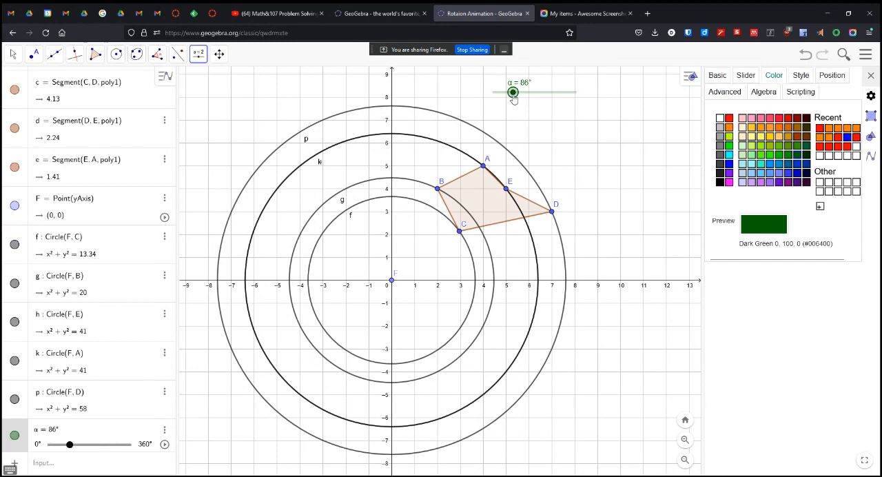
pyautogui.moveTo(513, 91); pyautogui.dragTo(523, 91)
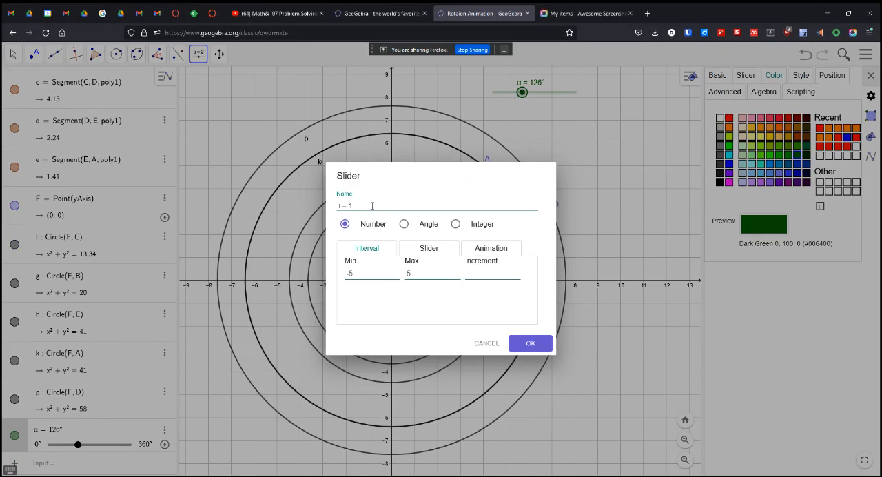
# Step: Cancel the second slider and rename slider α to u via its properties
pyautogui.click(529, 343)
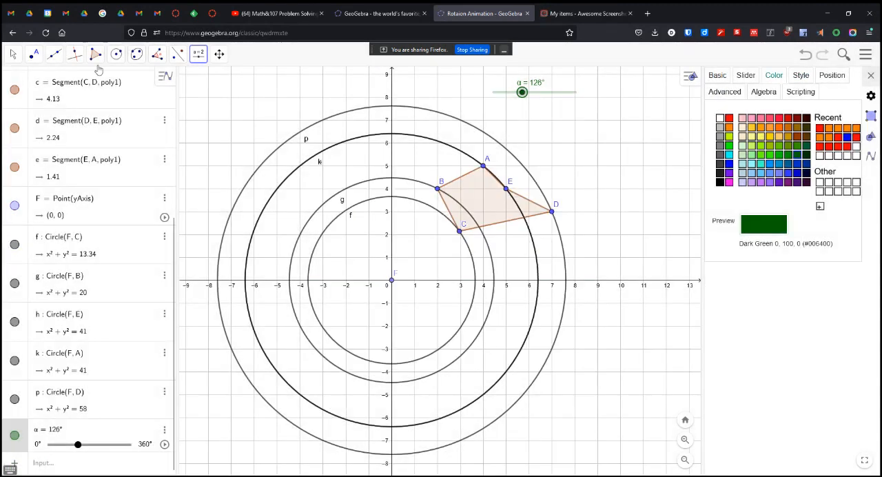
pyautogui.click(116, 54)
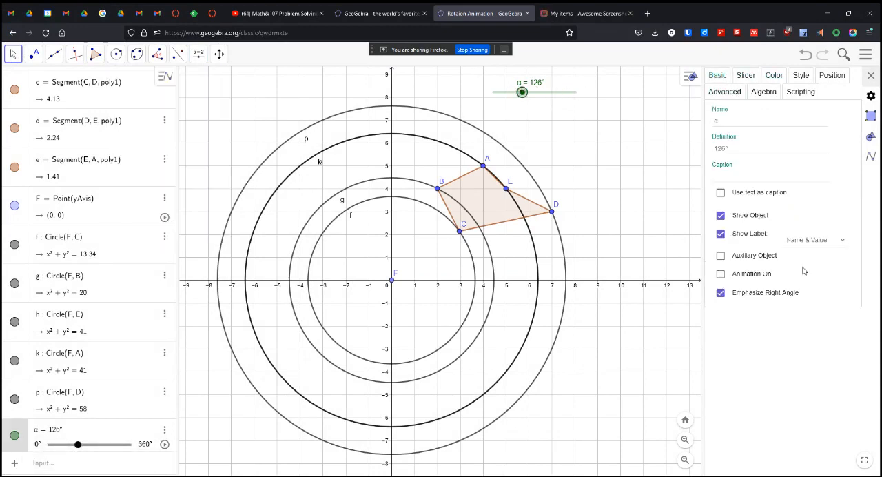
pyautogui.click(769, 122)
pyautogui.write('H =')
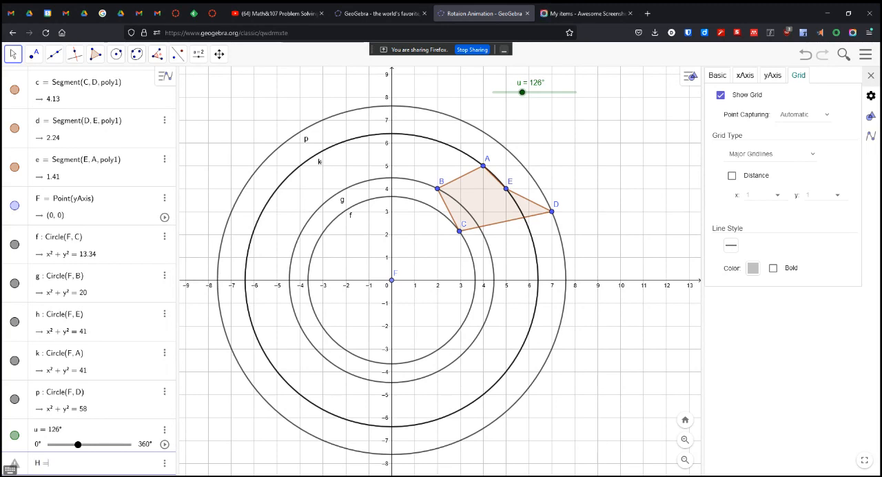
# Step: Enter a Rotate command to build the rotated pentagon copy A'B'C'D'E' by angle u
pyautogui.write('rota')
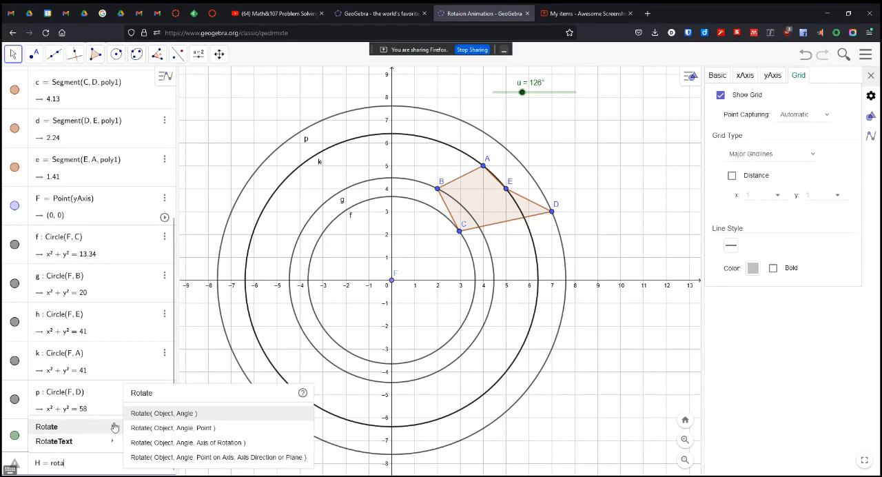
pyautogui.moveTo(154, 418)
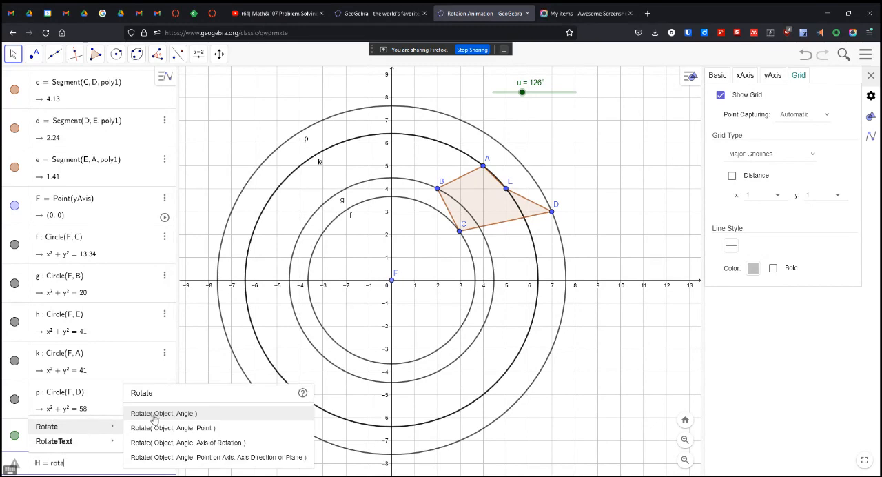
pyautogui.click(164, 413)
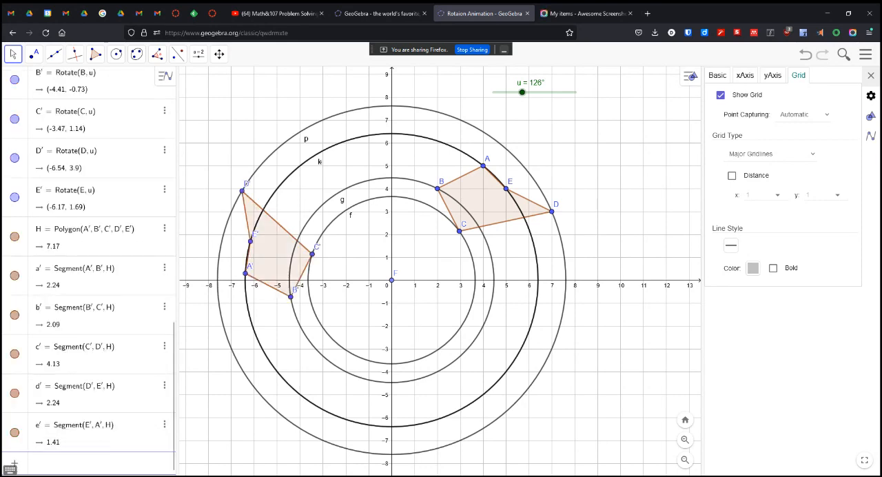
pyautogui.moveTo(405, 110)
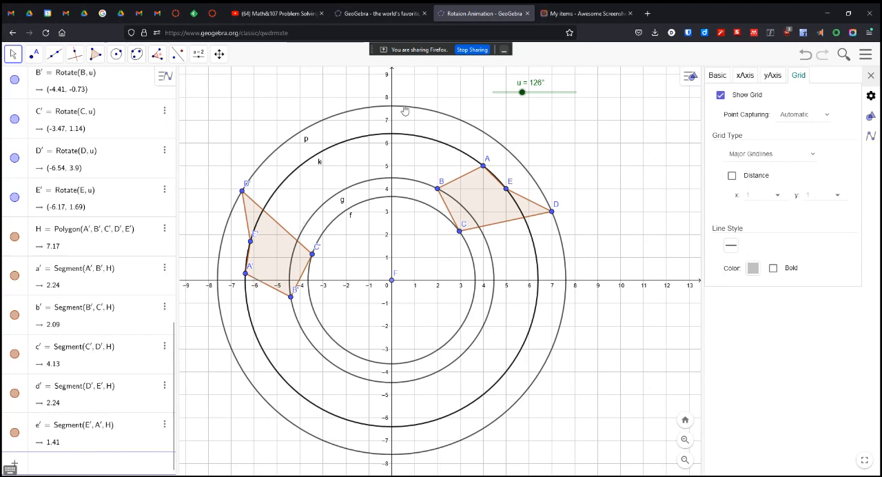
# Step: Vary slider u to watch the rotated copy swing around the origin
pyautogui.moveTo(521, 91); pyautogui.dragTo(548, 91)
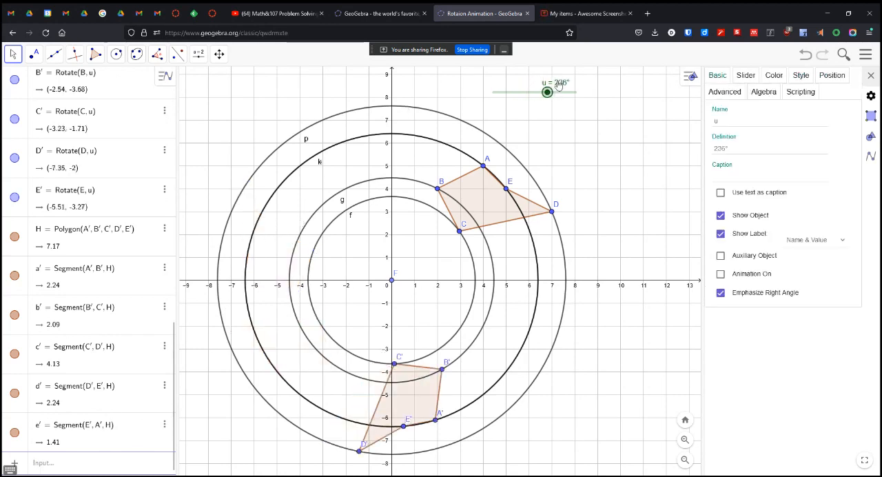
pyautogui.moveTo(547, 91); pyautogui.dragTo(521, 90)
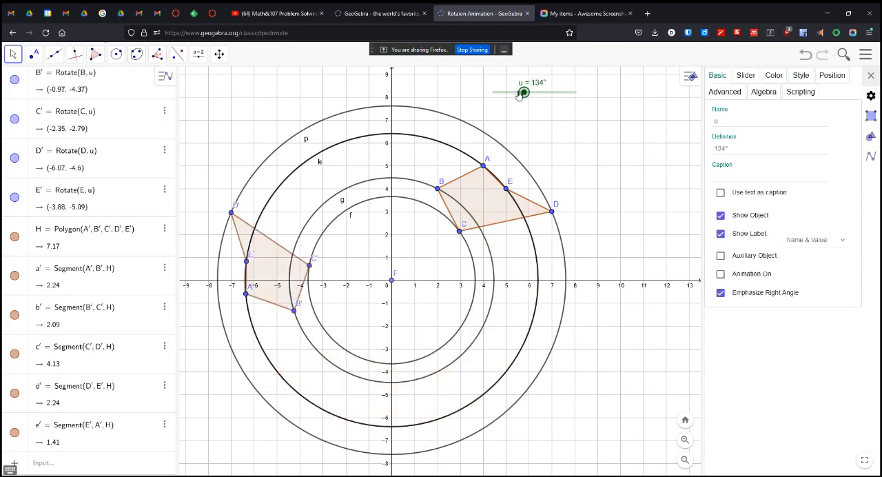
pyautogui.moveTo(521, 91); pyautogui.dragTo(504, 91)
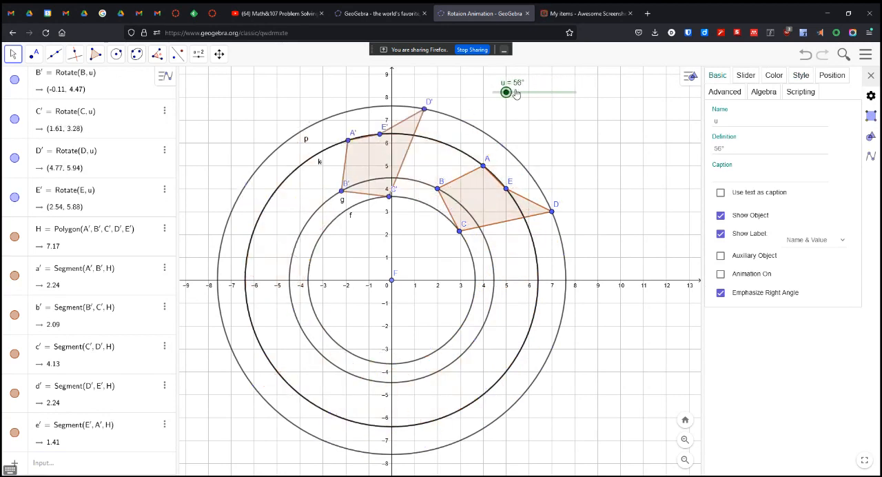
pyautogui.moveTo(507, 91); pyautogui.dragTo(532, 91)
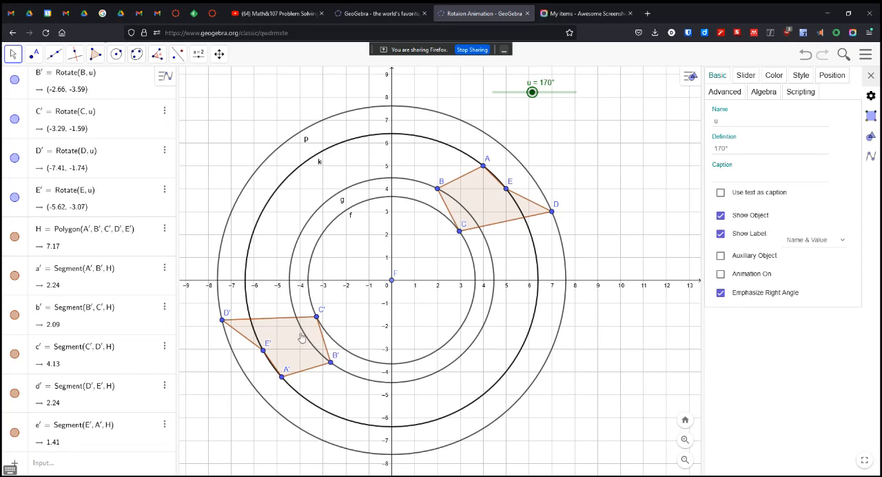
# Step: Colour the rotated polygon H red in its colour settings
pyautogui.click(82, 237)
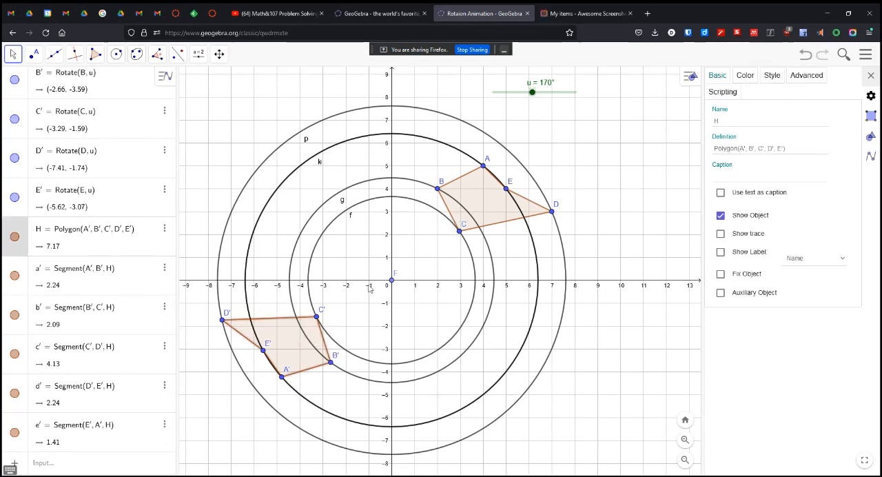
pyautogui.click(744, 75)
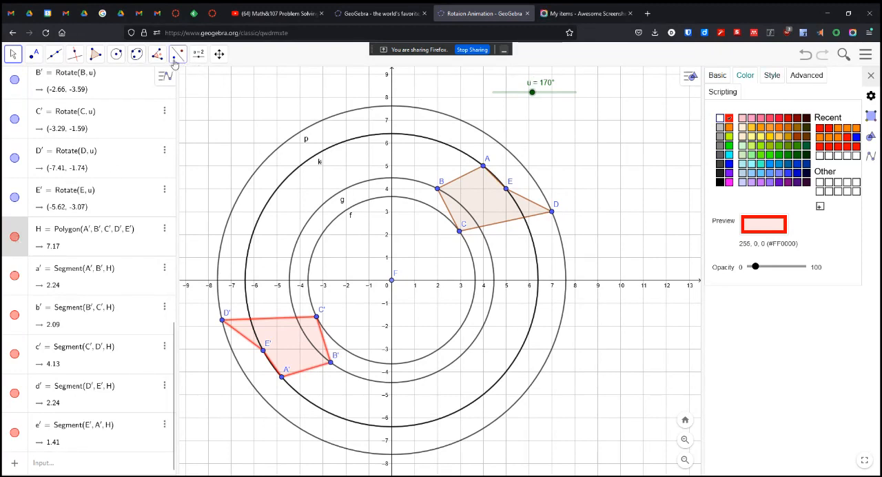
pyautogui.click(199, 54)
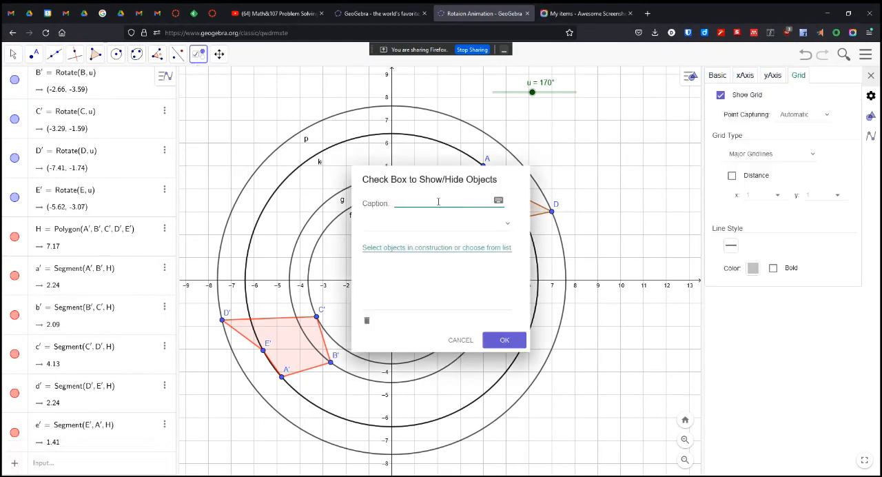
# Step: Create a 'Show / Hide Circles' checkbox controlling the five circles and untick it
pyautogui.write('Show / Hide Circles')
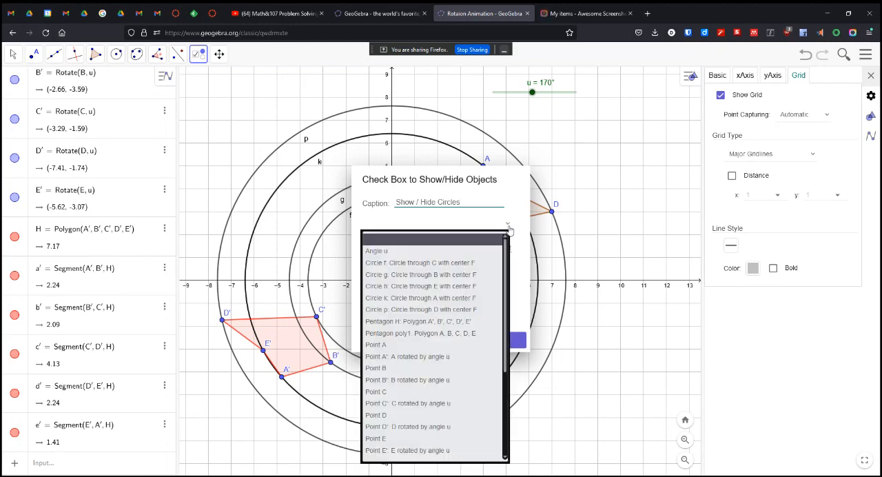
pyautogui.click(419, 262)
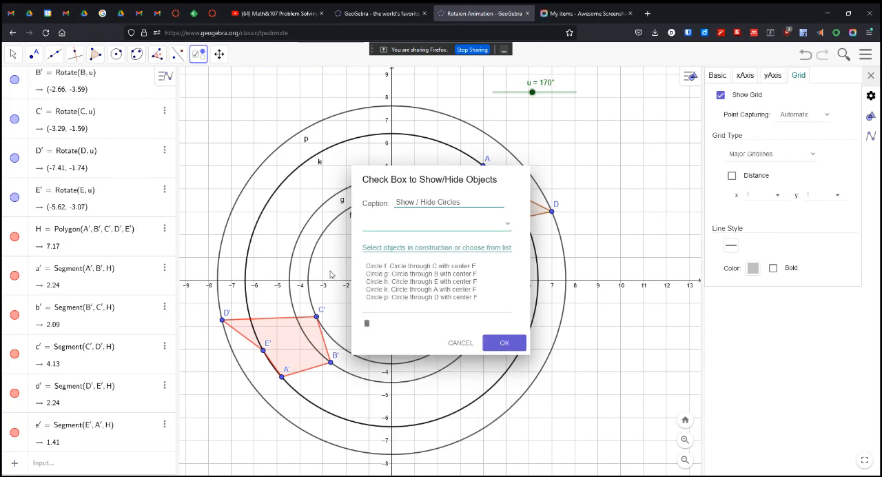
pyautogui.click(507, 224)
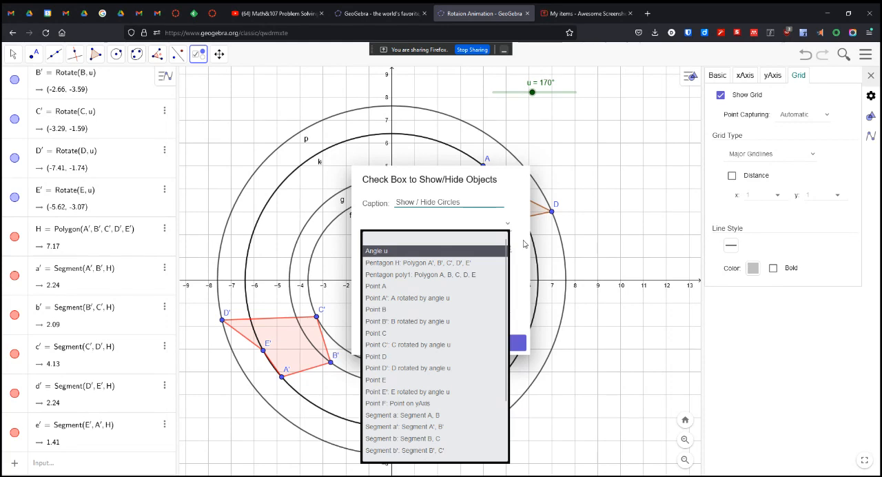
pyautogui.click(516, 343)
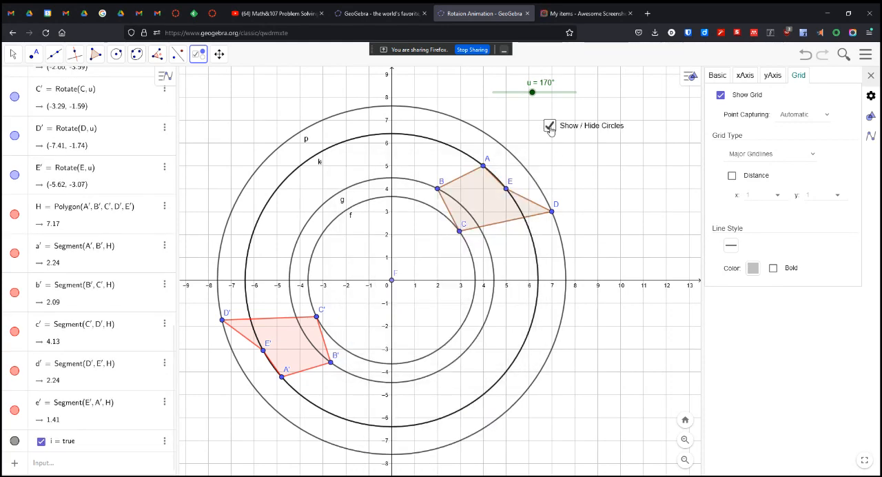
pyautogui.click(549, 125)
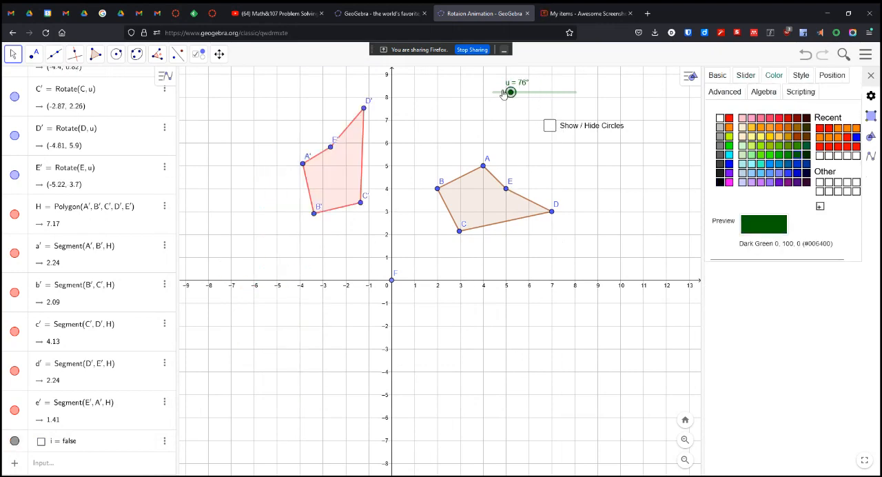
# Step: Sweep slider u from 0° through 360° and back with the circles hidden
pyautogui.moveTo(508, 92); pyautogui.dragTo(535, 92)
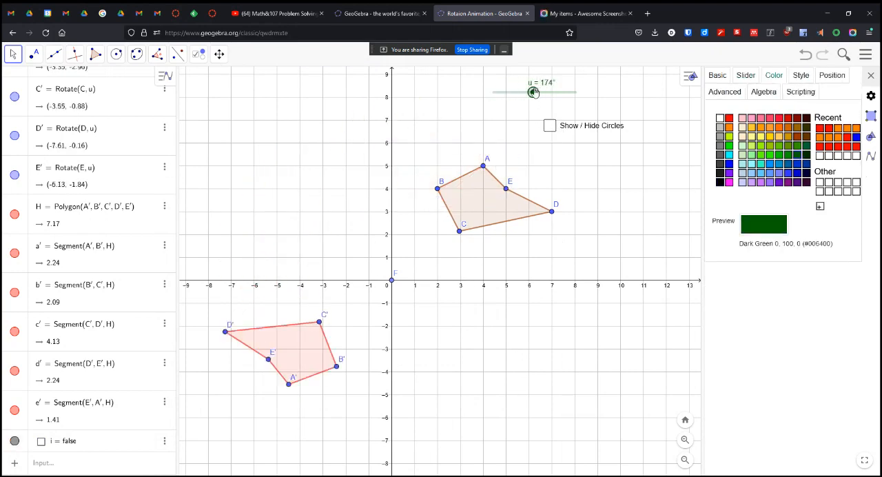
pyautogui.moveTo(535, 90); pyautogui.dragTo(575, 91)
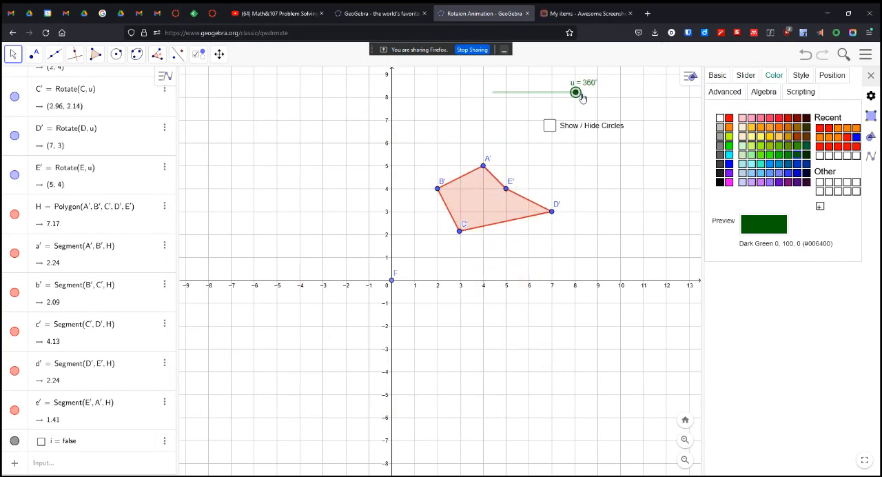
pyautogui.moveTo(576, 93); pyautogui.dragTo(507, 92)
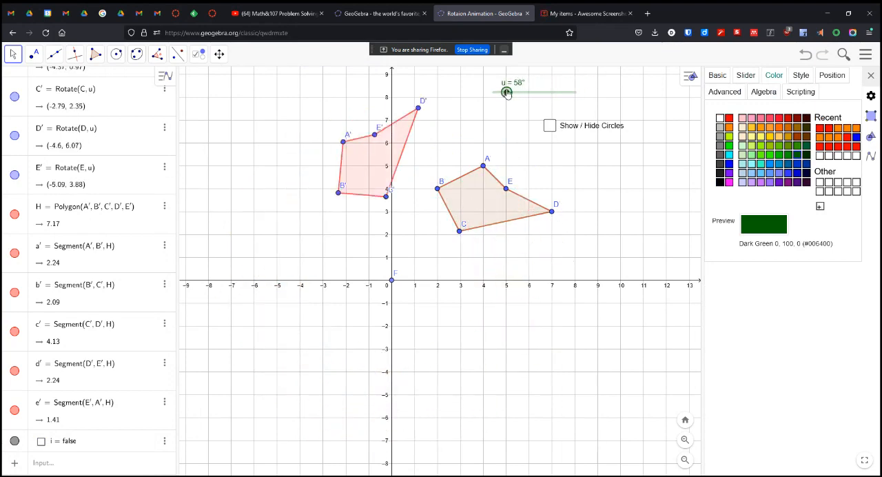
pyautogui.moveTo(507, 91); pyautogui.dragTo(493, 91)
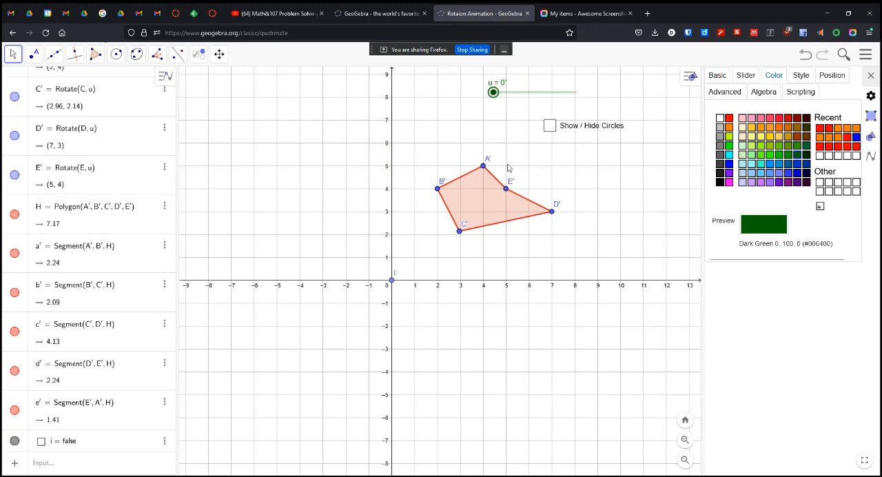
pyautogui.moveTo(493, 91); pyautogui.dragTo(537, 91)
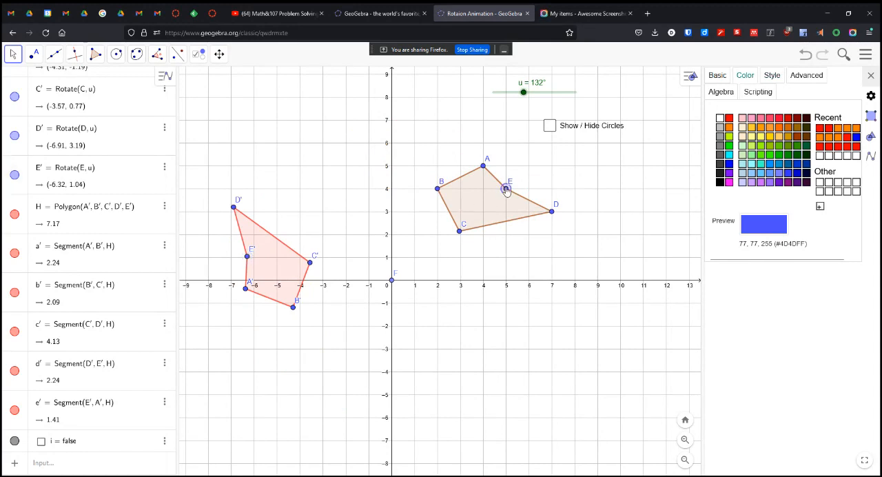
# Step: Drag vertex E outward to reshape the pentagon and rotate the copy to about 100°
pyautogui.moveTo(504, 190); pyautogui.dragTo(529, 167)
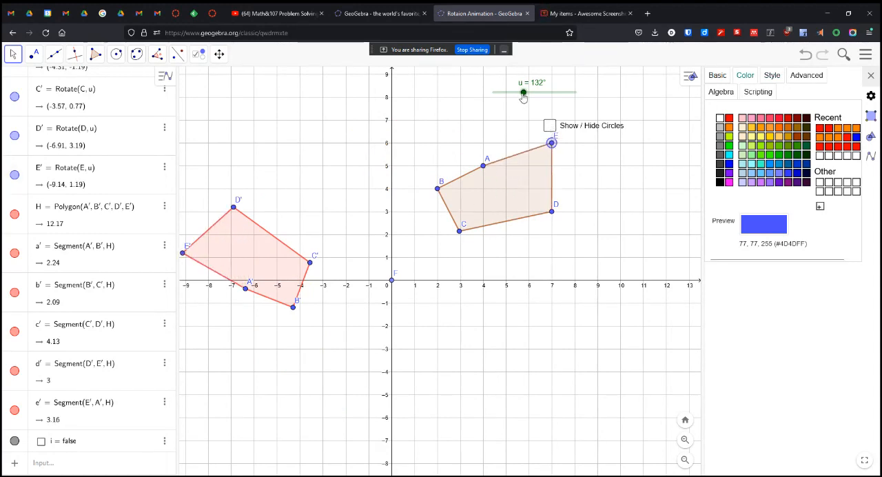
pyautogui.moveTo(522, 92); pyautogui.dragTo(548, 93)
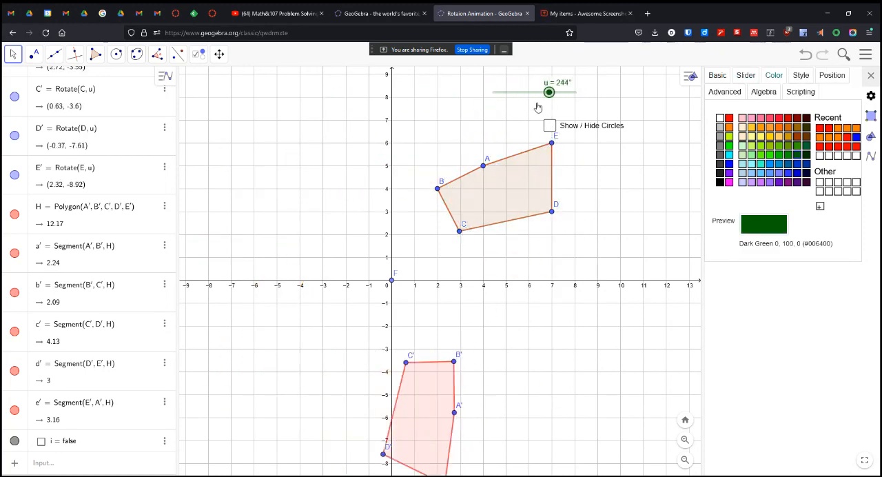
pyautogui.moveTo(548, 91); pyautogui.dragTo(515, 91)
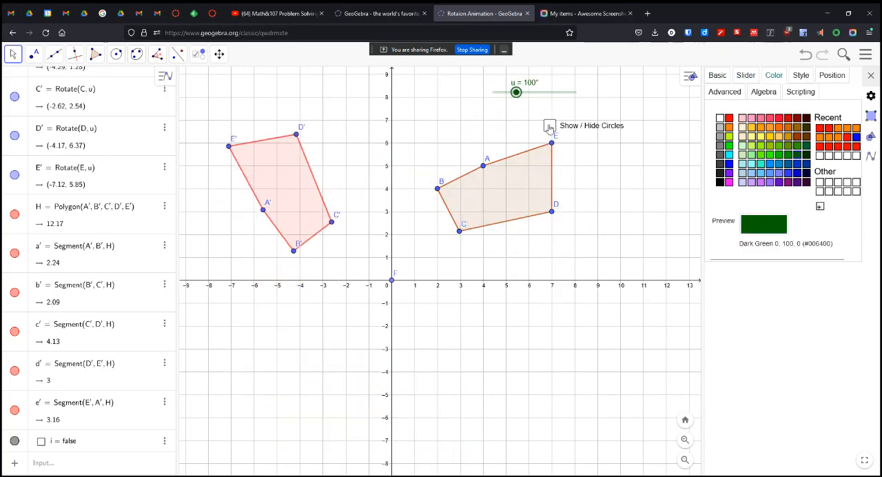
# Step: Tick the checkbox to show the circles, move E again and set u to 248°
pyautogui.click(548, 126)
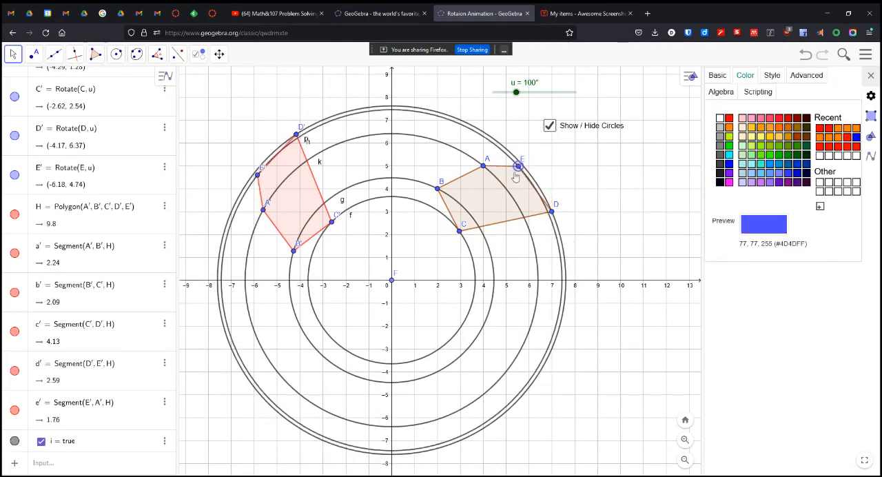
pyautogui.moveTo(518, 165); pyautogui.dragTo(537, 163)
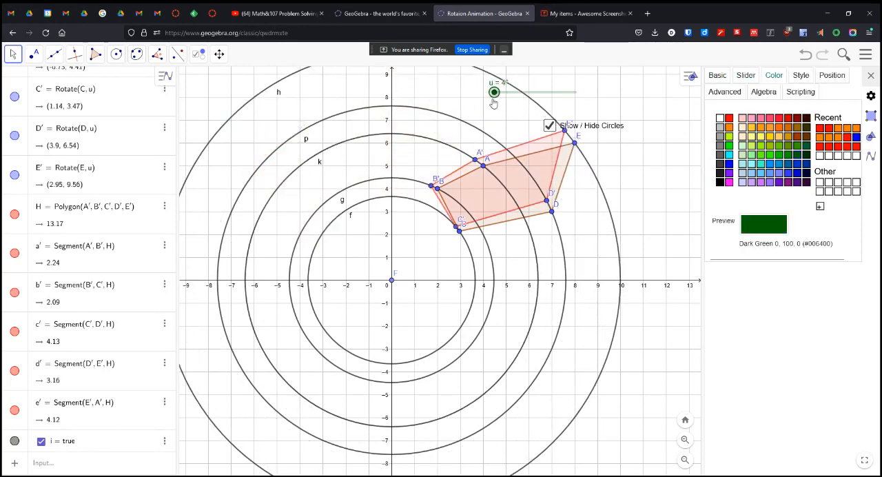
pyautogui.moveTo(493, 91); pyautogui.dragTo(550, 91)
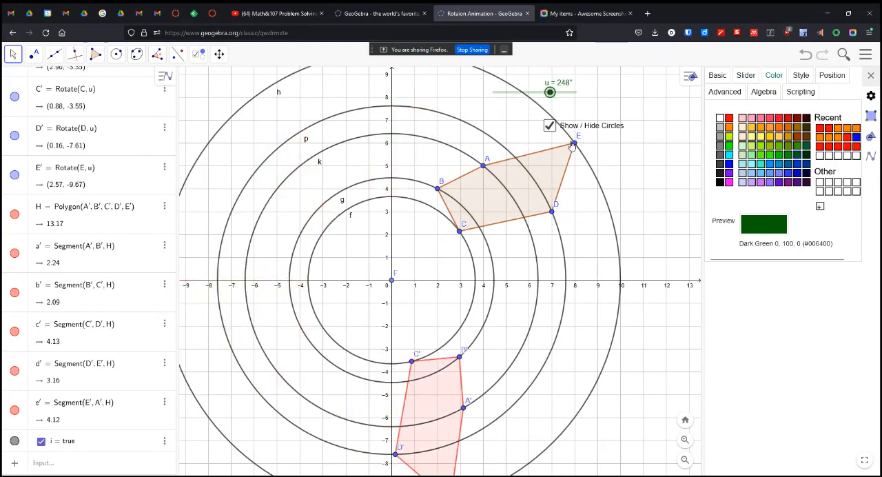